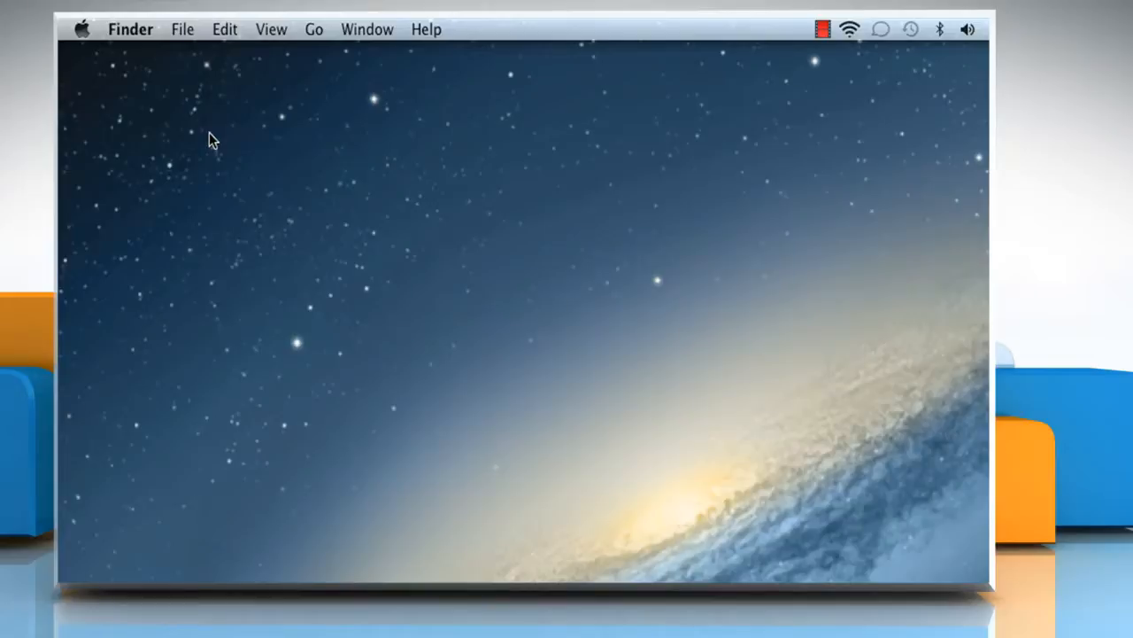
{"action": "mouse_move", "coordinate": [144, 93]}
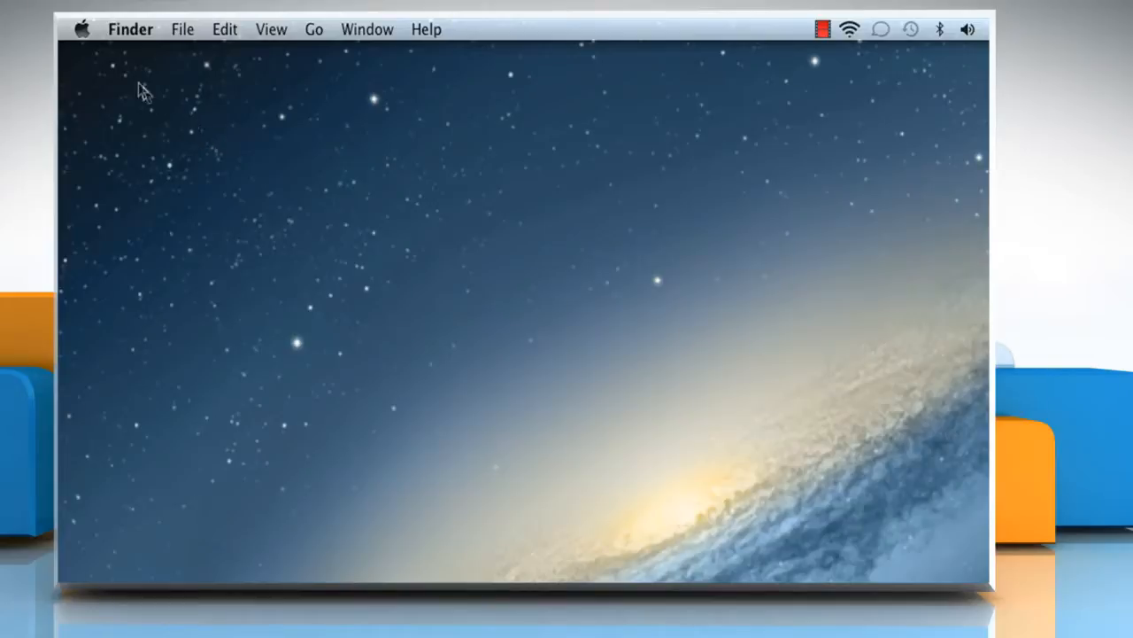
Step: Launch System Preferences from the Apple menu and view the Security & Privacy Firewall tab
{"action": "left_click", "coordinate": [81, 29]}
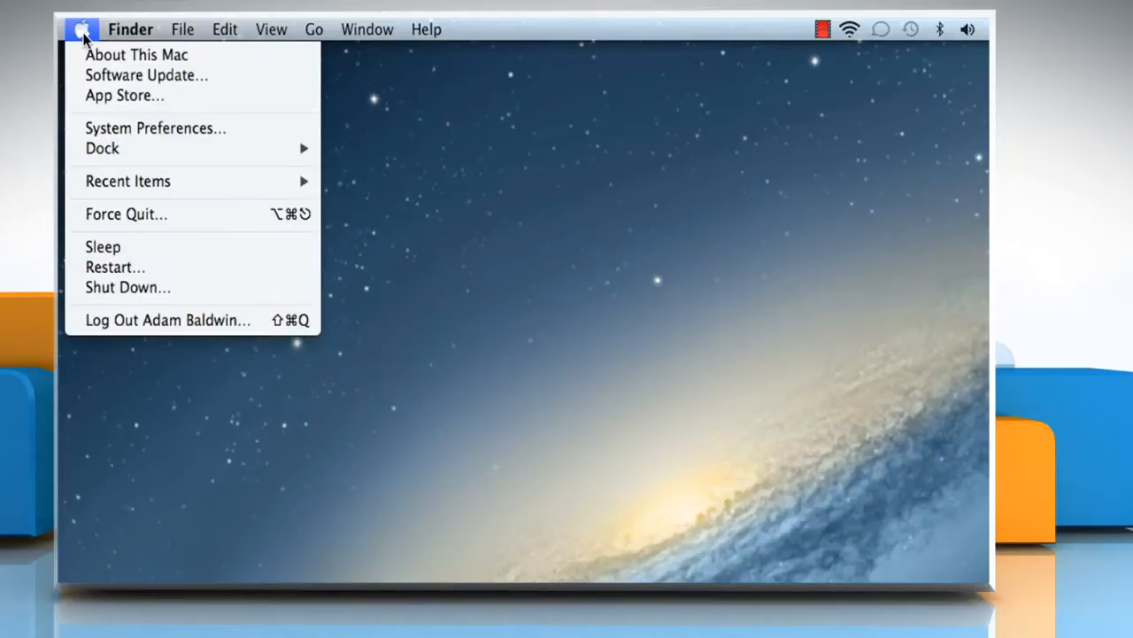
{"action": "mouse_move", "coordinate": [156, 128]}
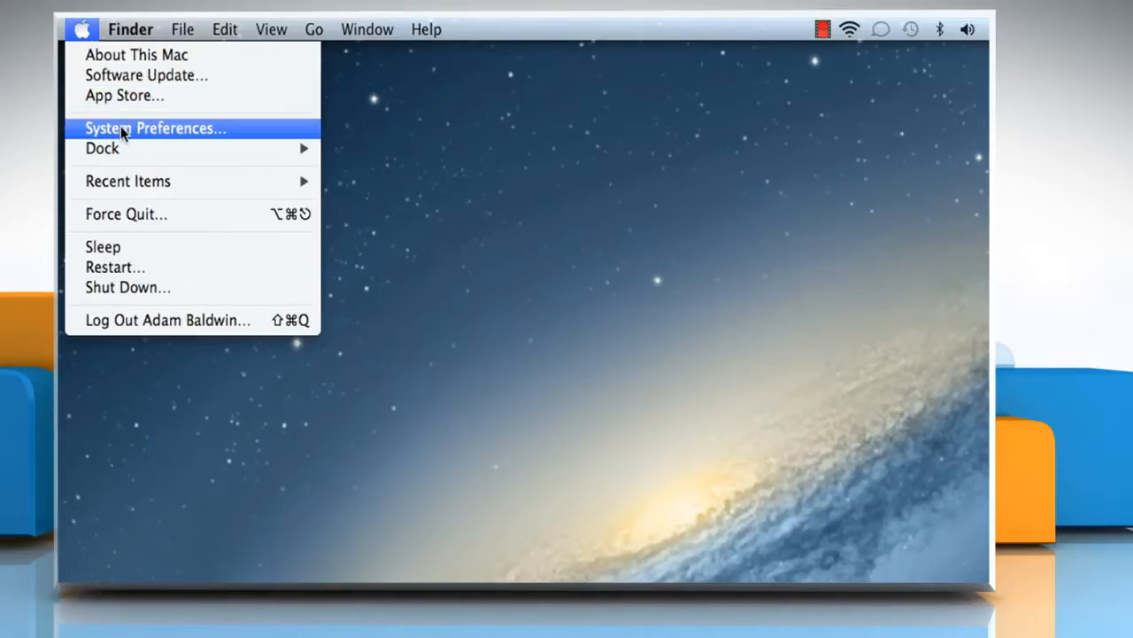
{"action": "left_click", "coordinate": [155, 127]}
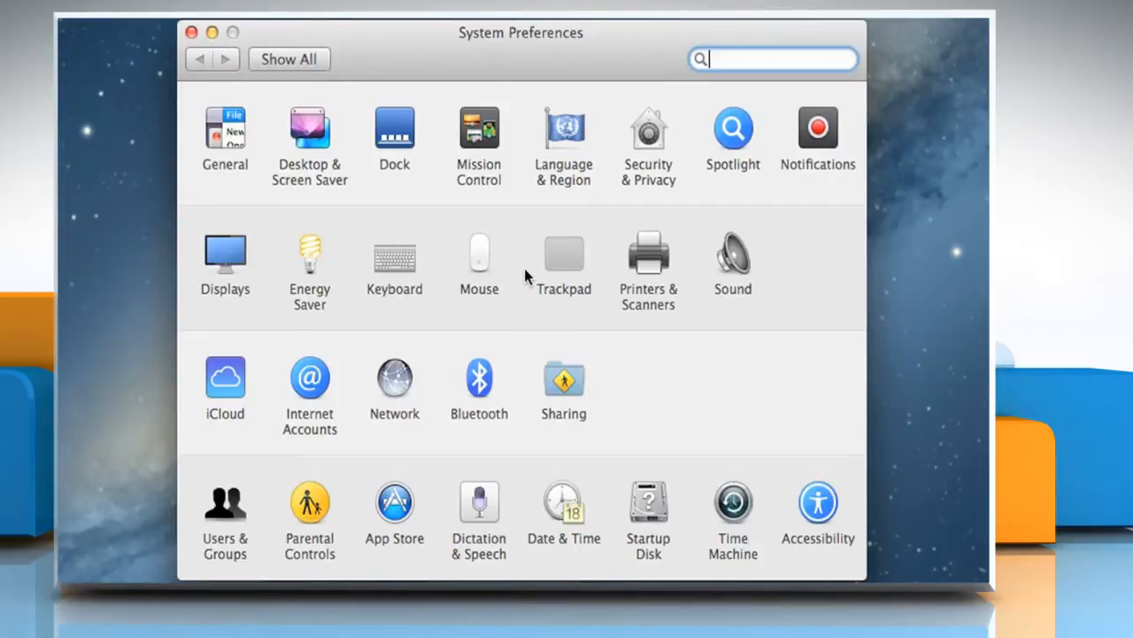
{"action": "mouse_move", "coordinate": [648, 155]}
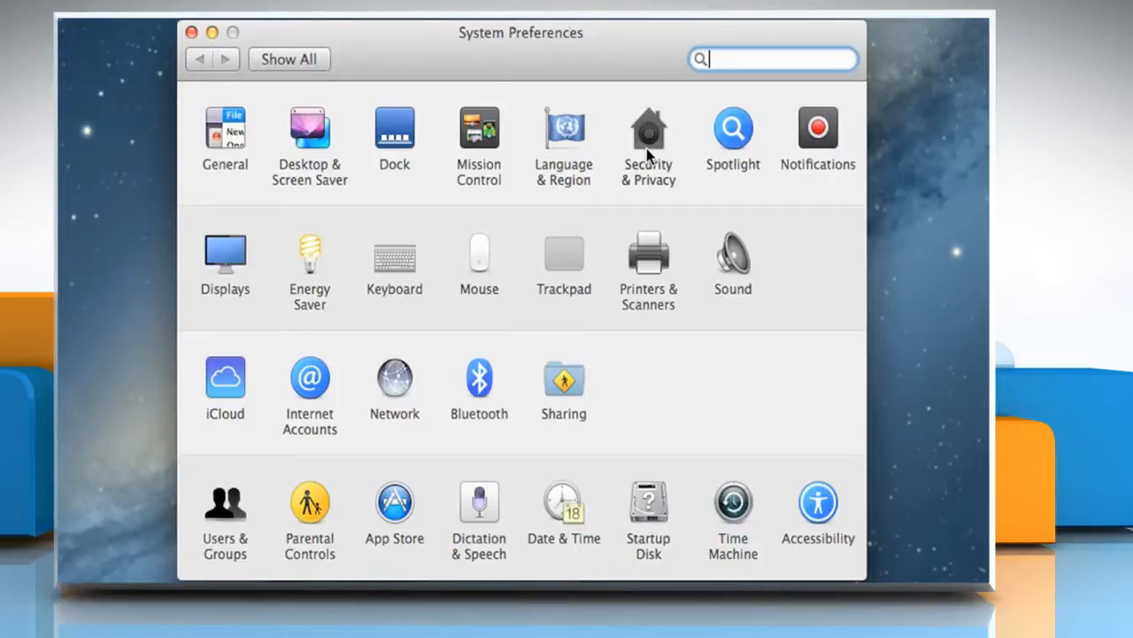
{"action": "left_click", "coordinate": [648, 130]}
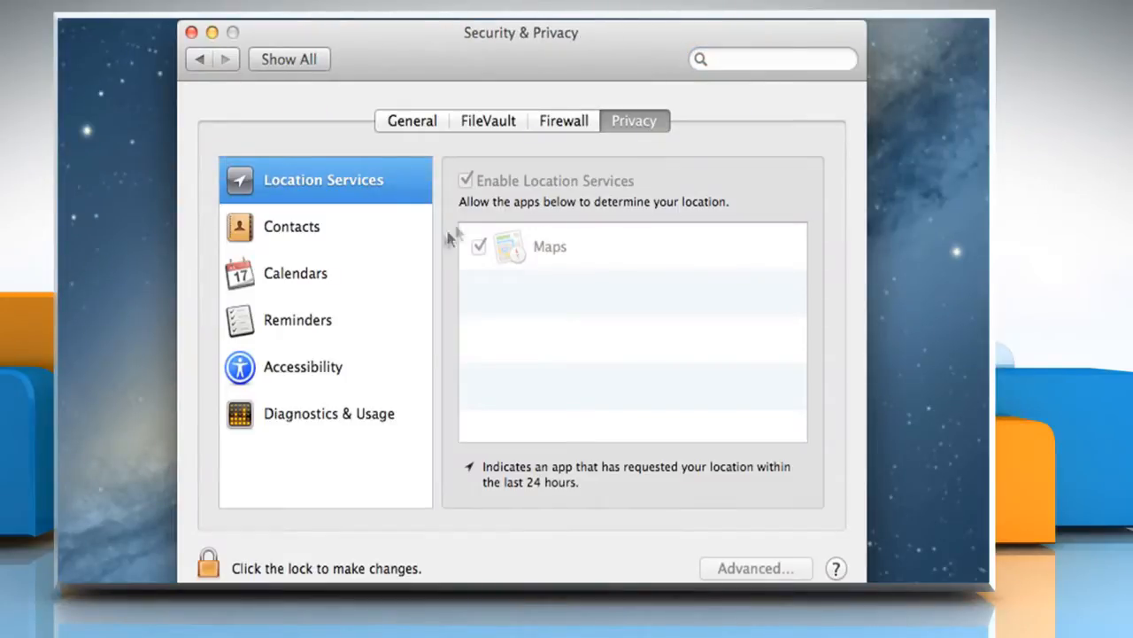
{"action": "left_click", "coordinate": [563, 120]}
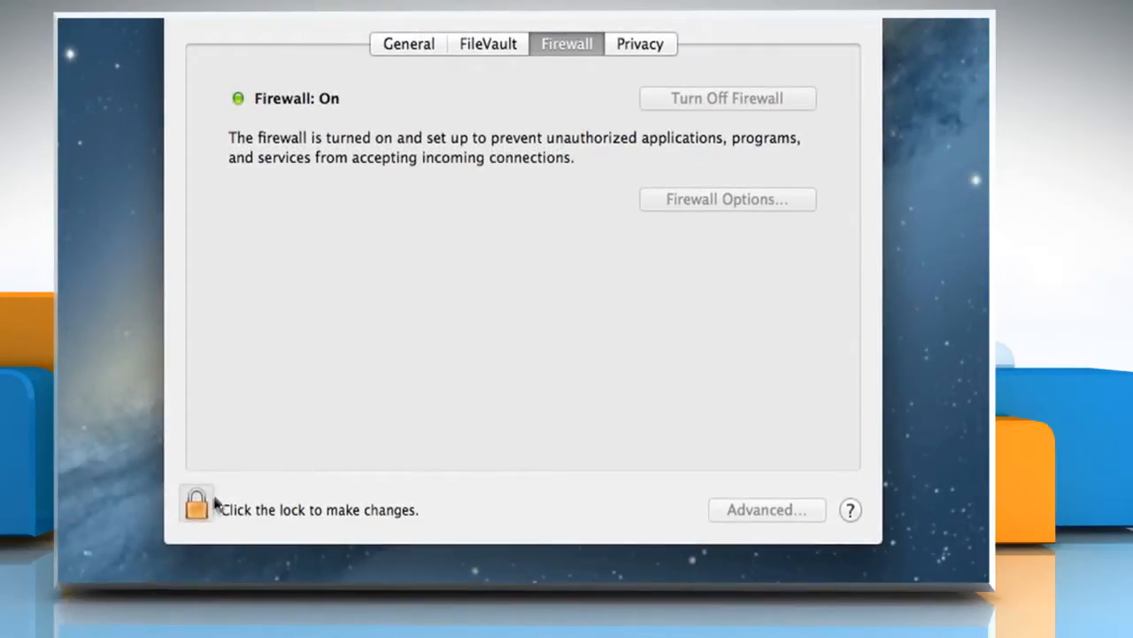
Step: Unlock the Security & Privacy settings with the administrator password
{"action": "left_click", "coordinate": [196, 503]}
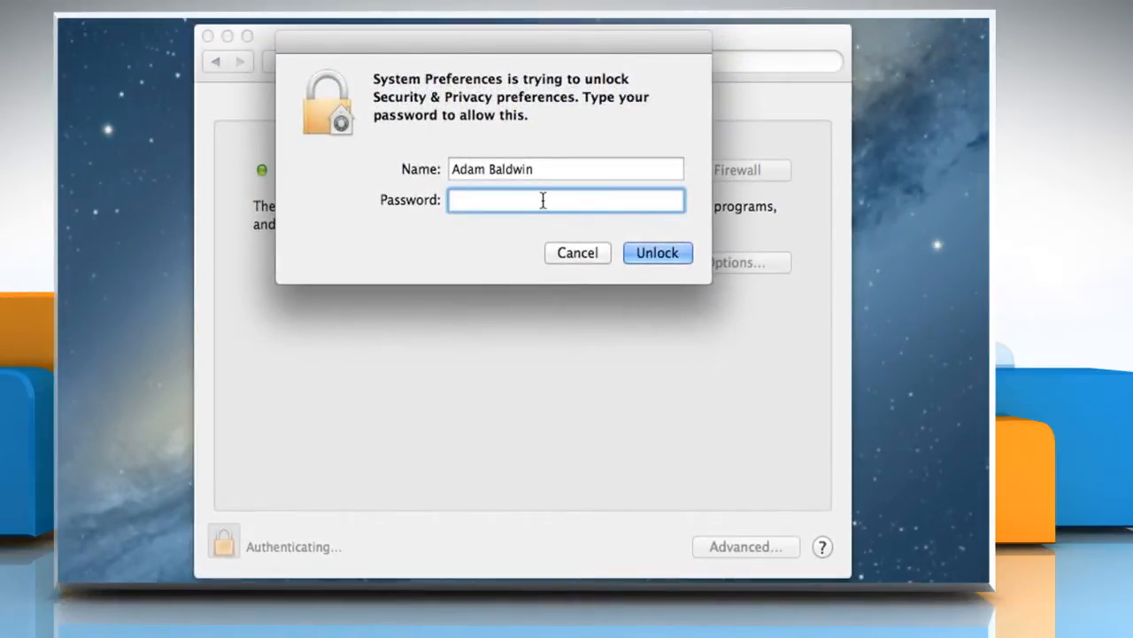
{"action": "type", "text": "•"}
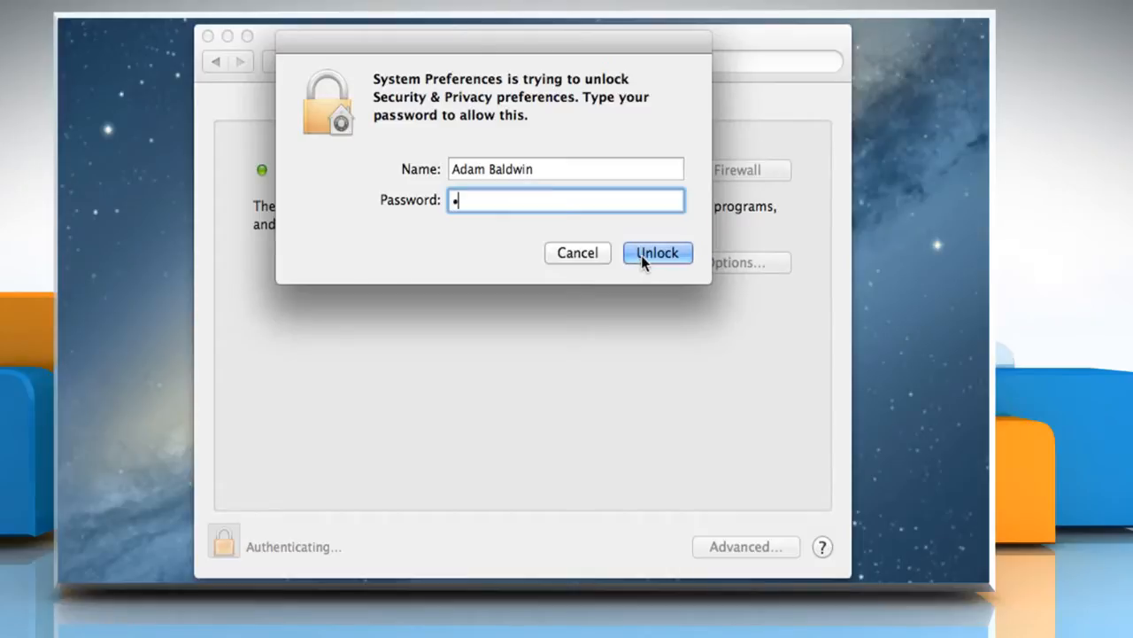
{"action": "left_click", "coordinate": [657, 252]}
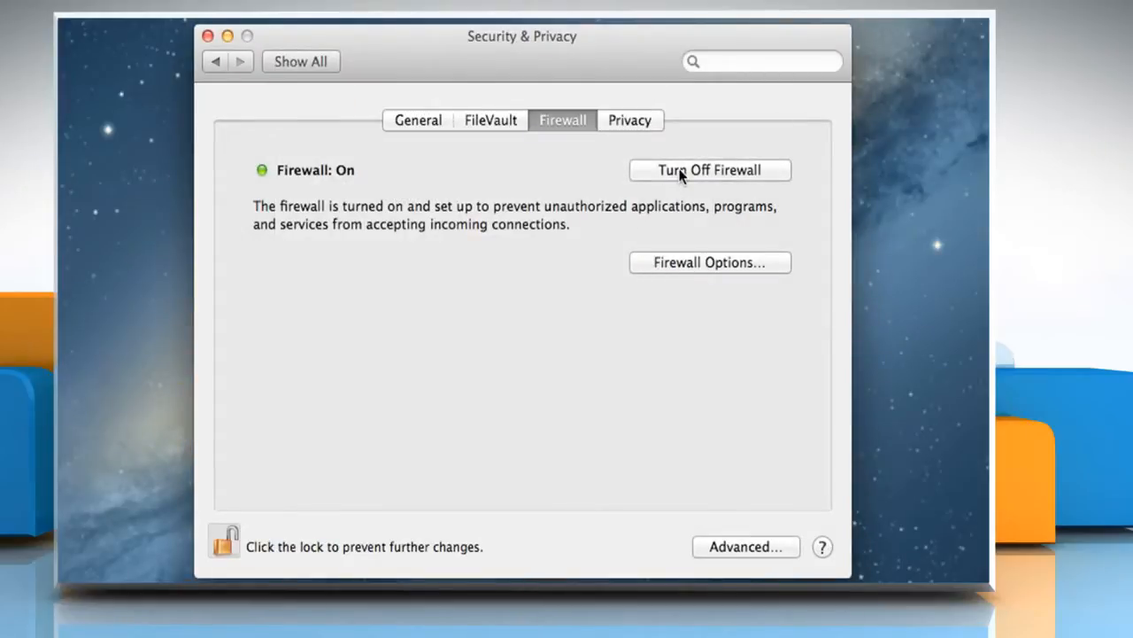
Step: Turn off the firewall, relock the settings, and close System Preferences
{"action": "left_click", "coordinate": [708, 170]}
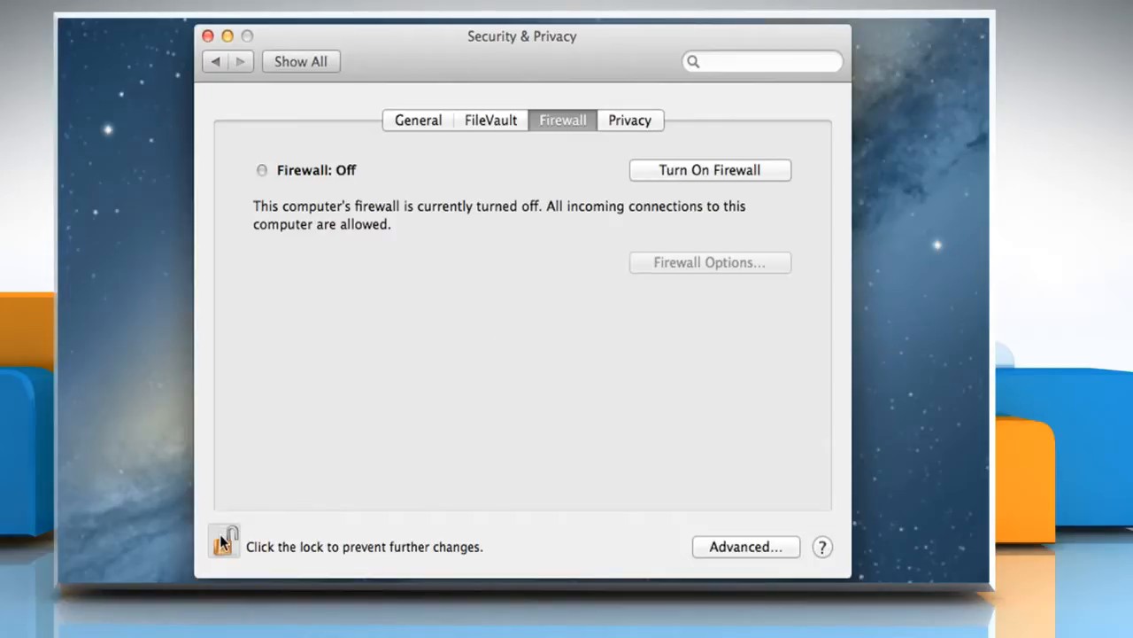
{"action": "left_click", "coordinate": [224, 541]}
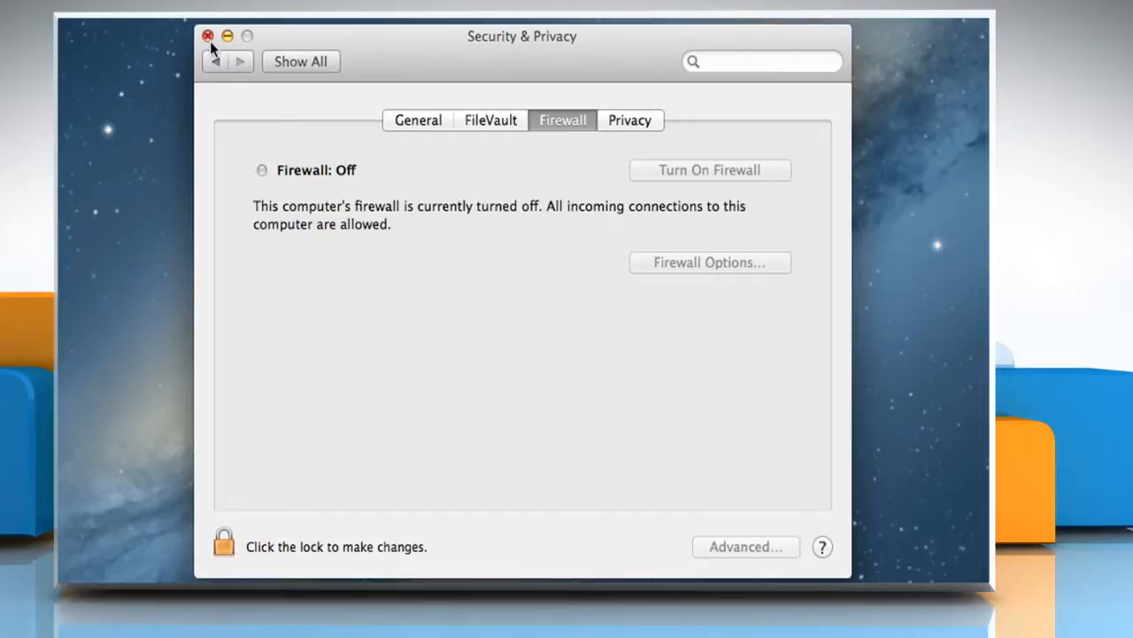
{"action": "left_click", "coordinate": [208, 37]}
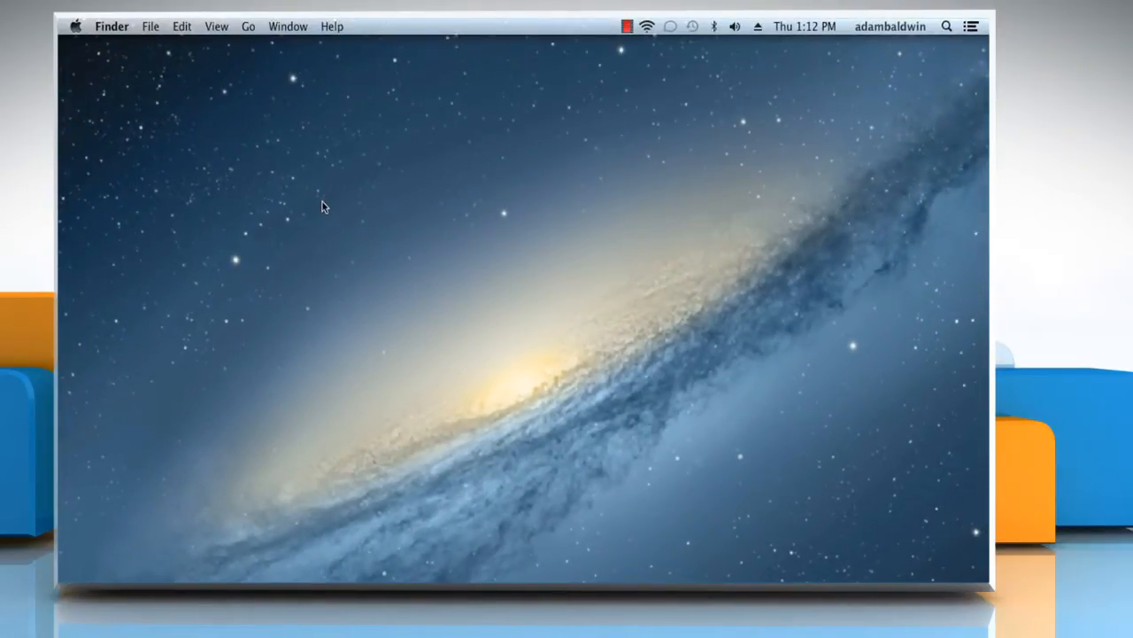